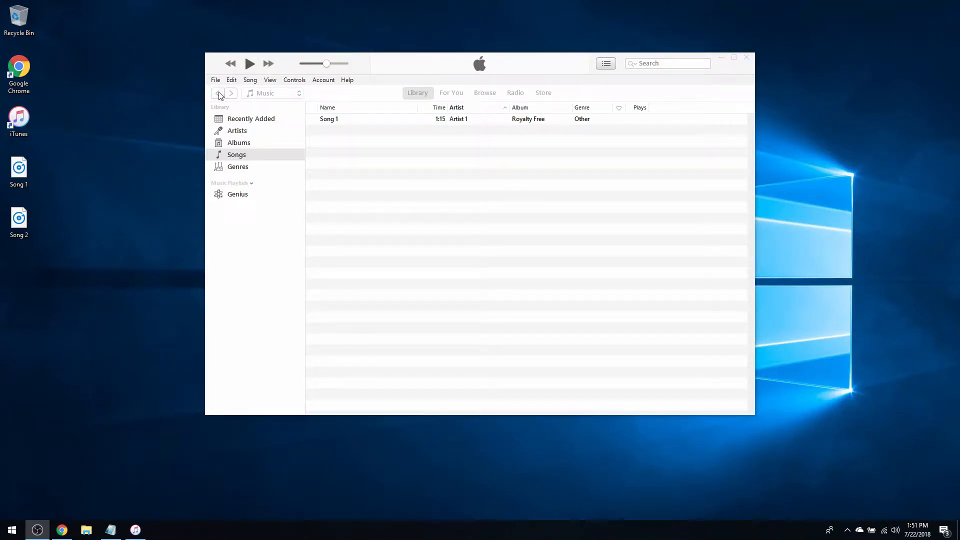
{"action": "mouse_move", "coordinate": [358, 119]}
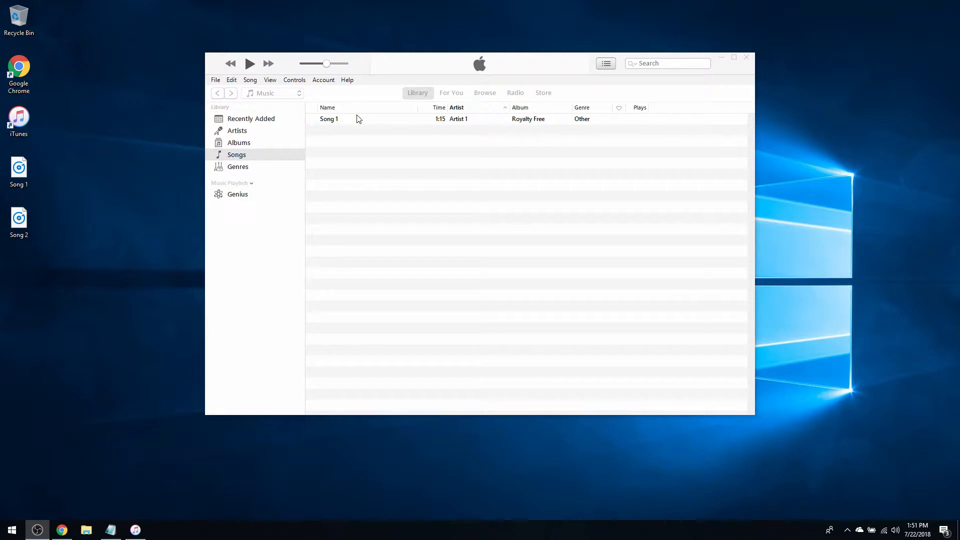
{"action": "mouse_move", "coordinate": [557, 154]}
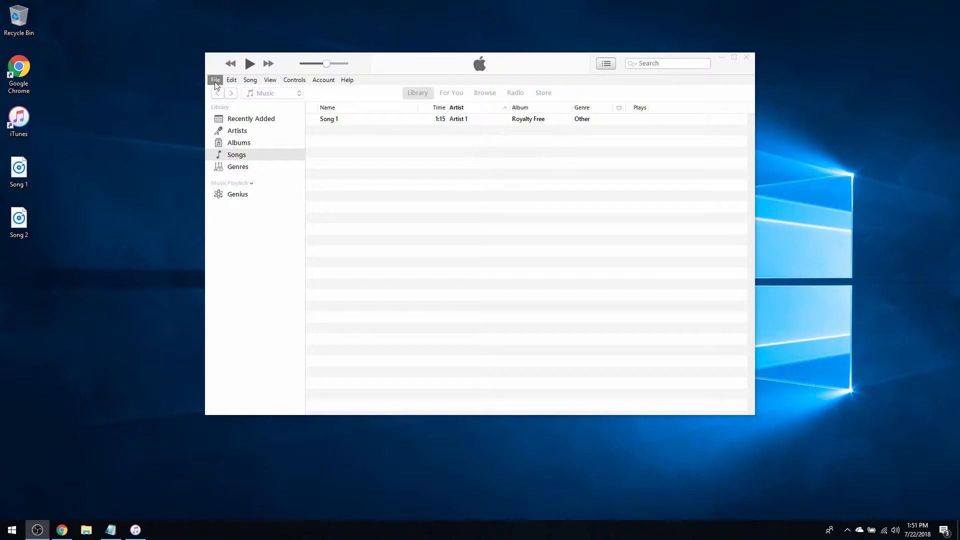
Step: Consolidate the library's files into the iTunes Media folder via Organize Library
{"action": "left_click", "coordinate": [215, 80]}
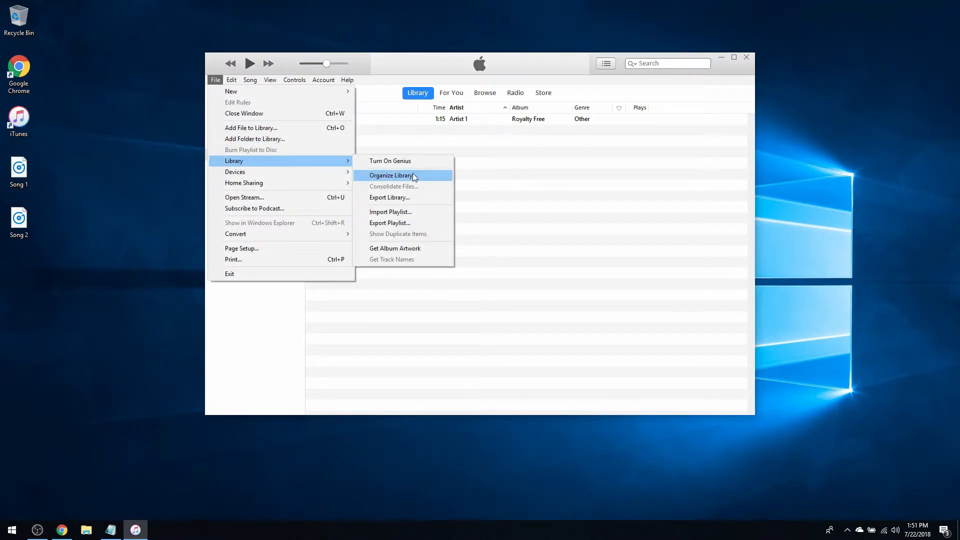
{"action": "left_click", "coordinate": [391, 175]}
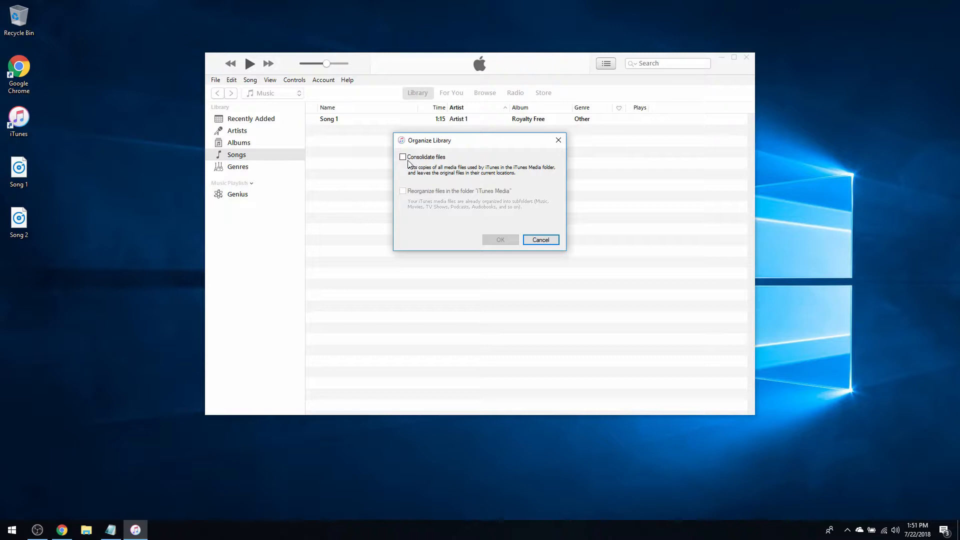
{"action": "left_click", "coordinate": [403, 157]}
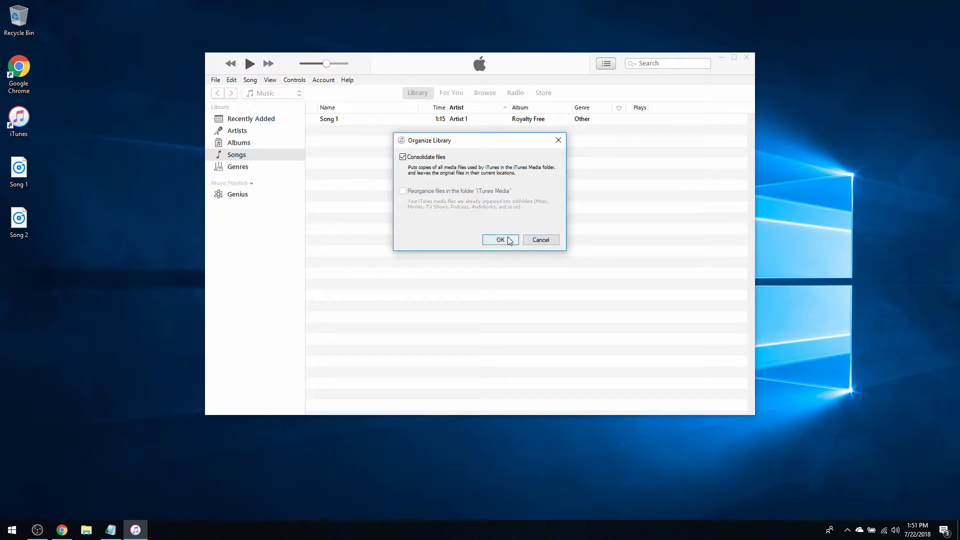
{"action": "left_click", "coordinate": [500, 239]}
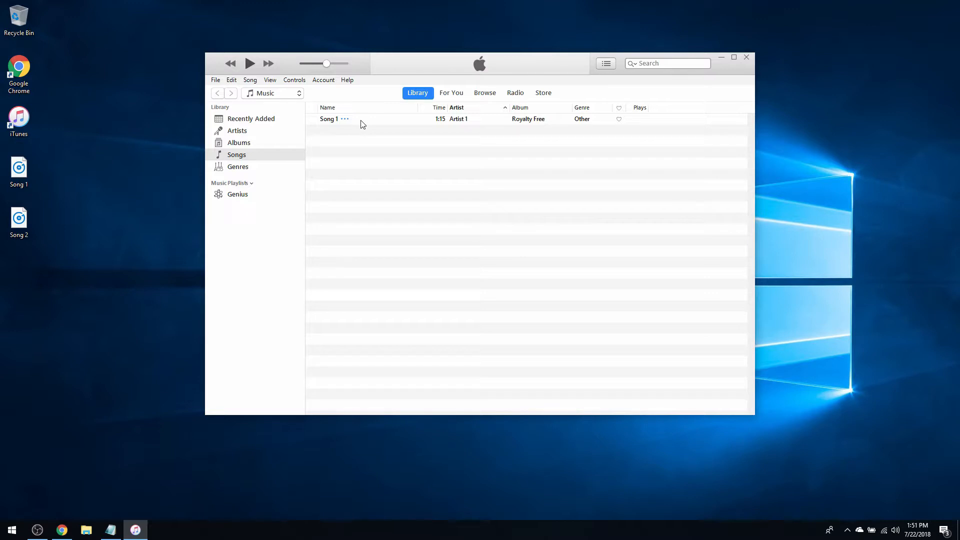
{"action": "right_click", "coordinate": [360, 119]}
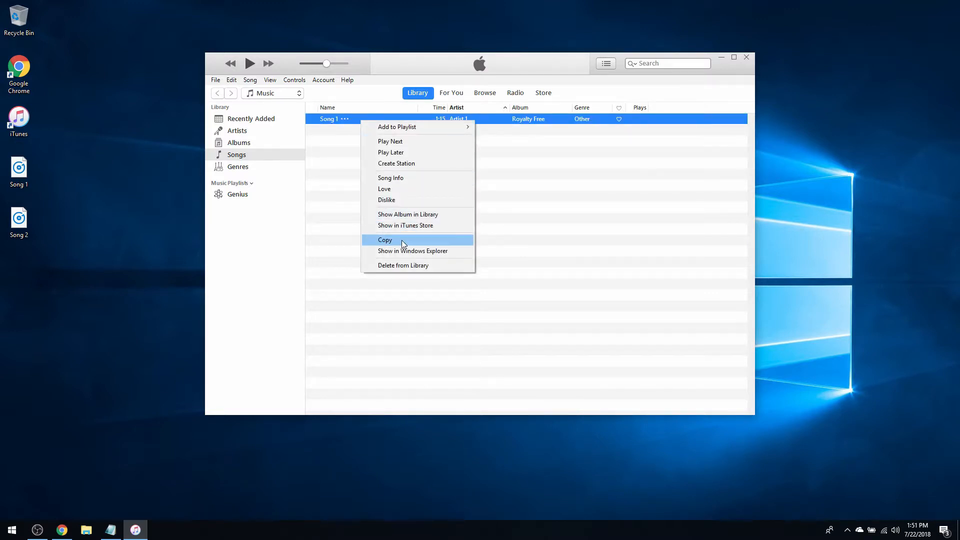
{"action": "left_click", "coordinate": [390, 178]}
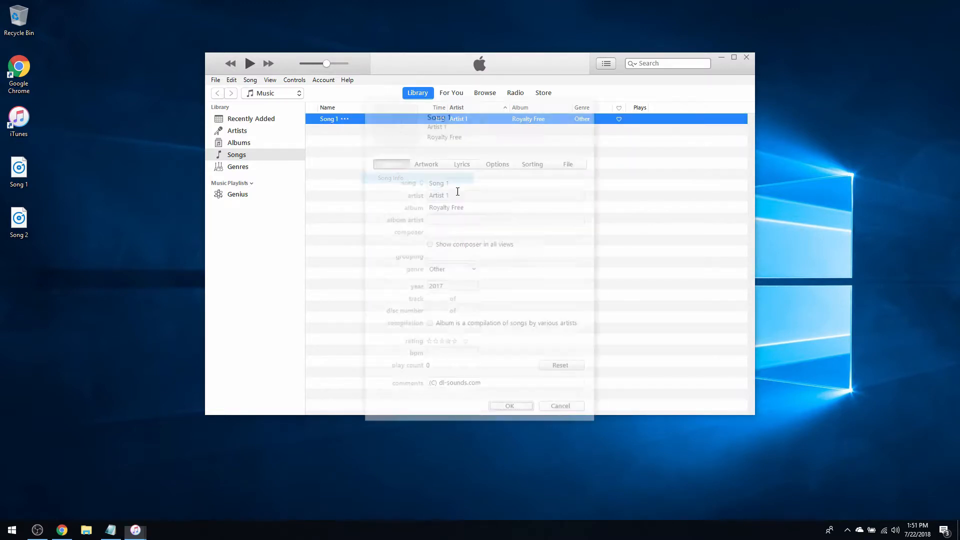
{"action": "left_click", "coordinate": [569, 162]}
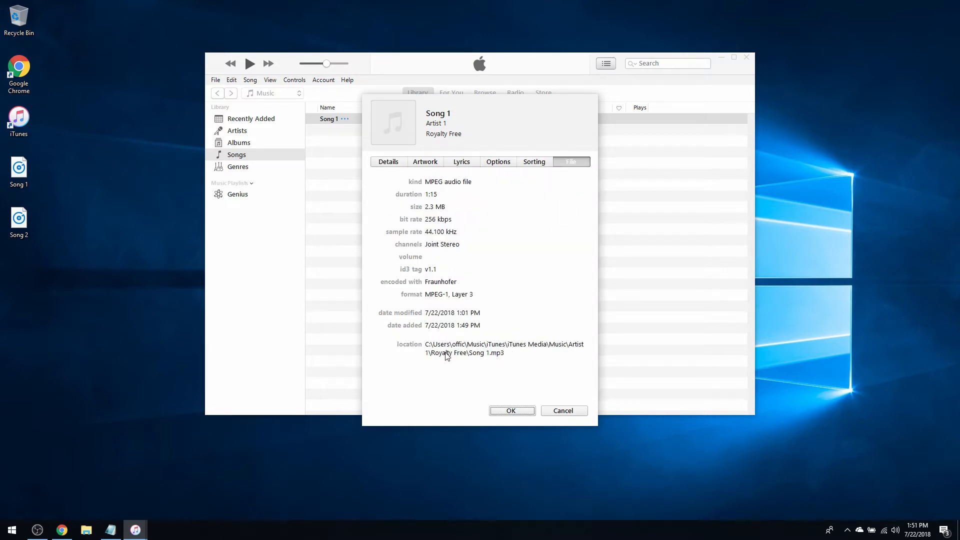
{"action": "mouse_move", "coordinate": [499, 351]}
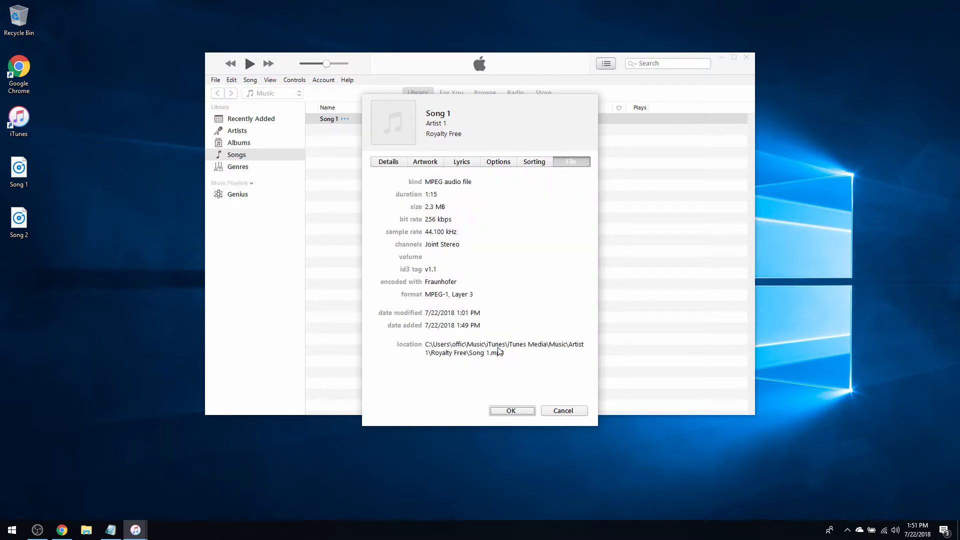
{"action": "left_click", "coordinate": [511, 410]}
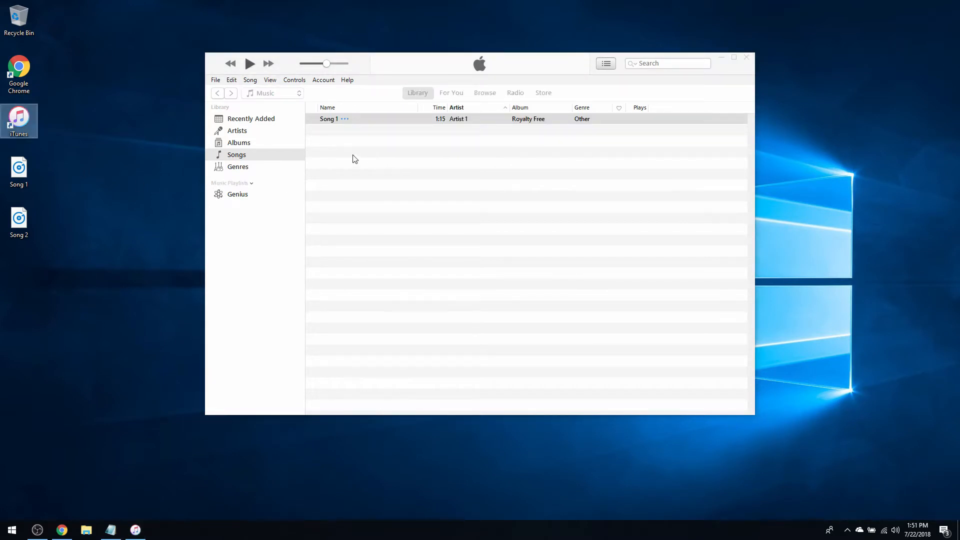
{"action": "mouse_move", "coordinate": [424, 195]}
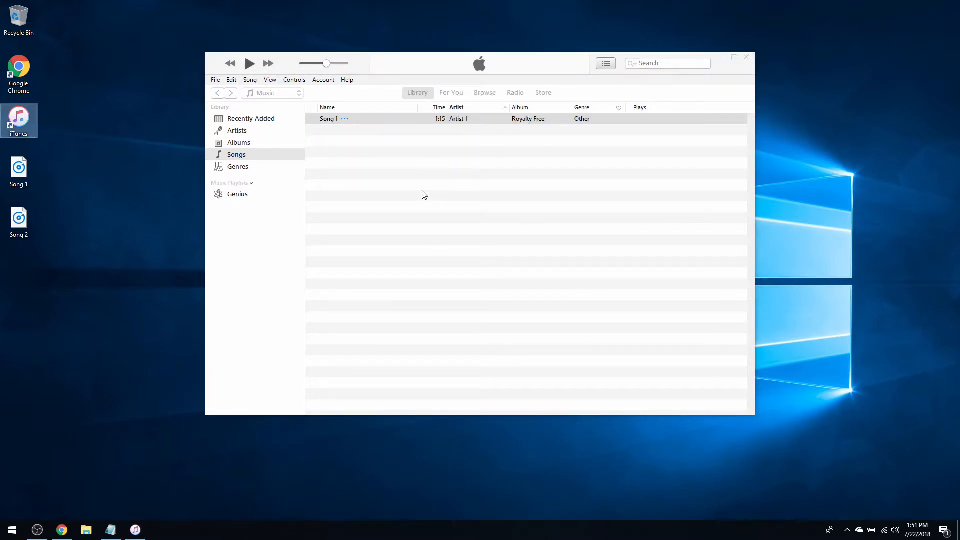
{"action": "mouse_move", "coordinate": [222, 86]}
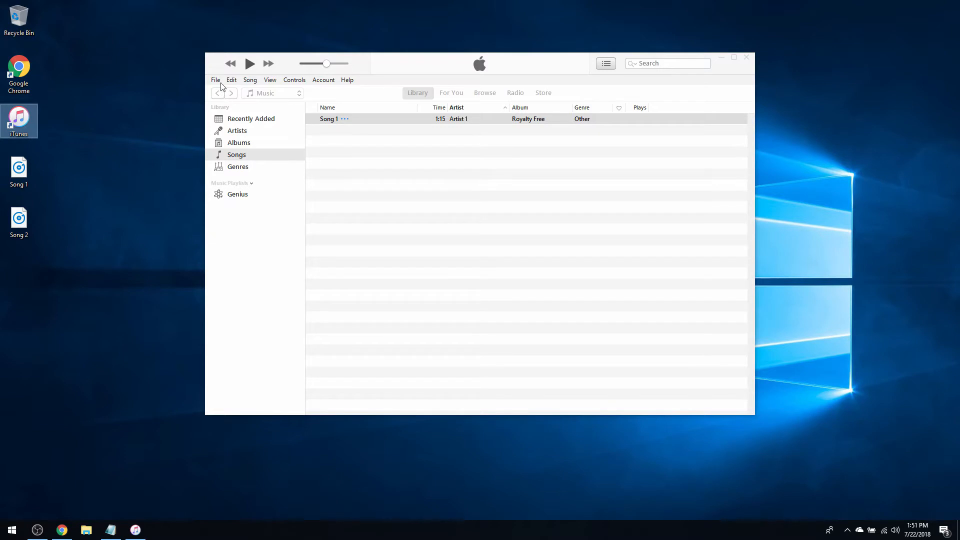
Step: Enable 'Copy files to iTunes Media folder when adding to library' in Advanced preferences
{"action": "left_click", "coordinate": [231, 80]}
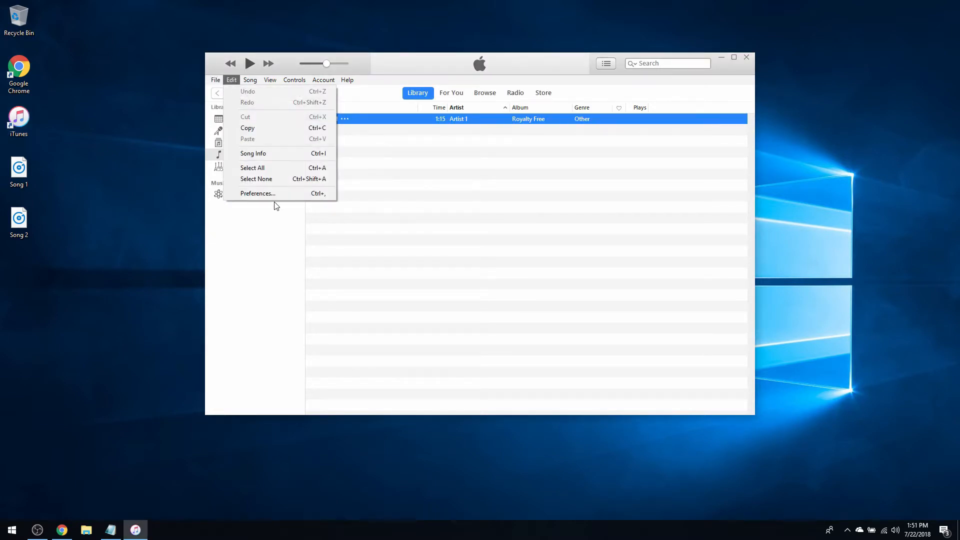
{"action": "left_click", "coordinate": [257, 193]}
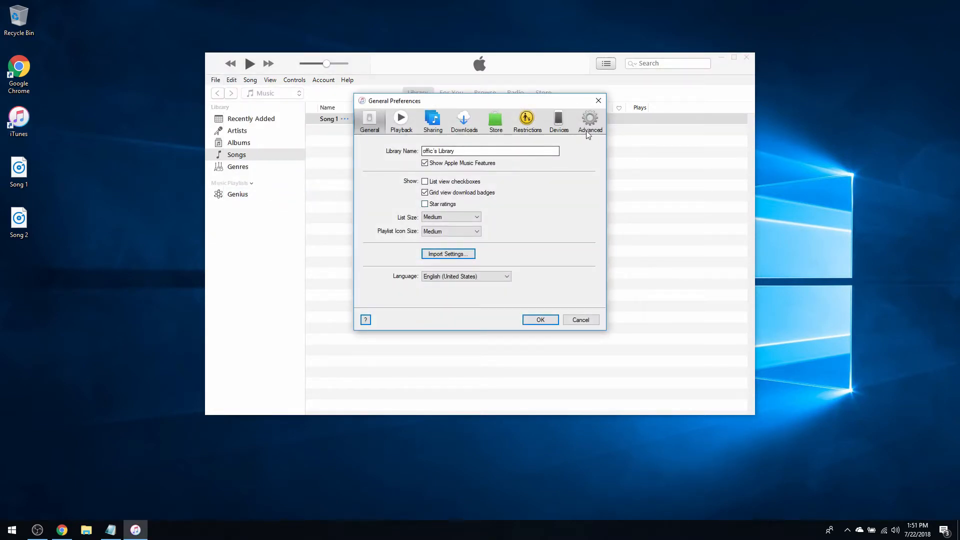
{"action": "left_click", "coordinate": [589, 120]}
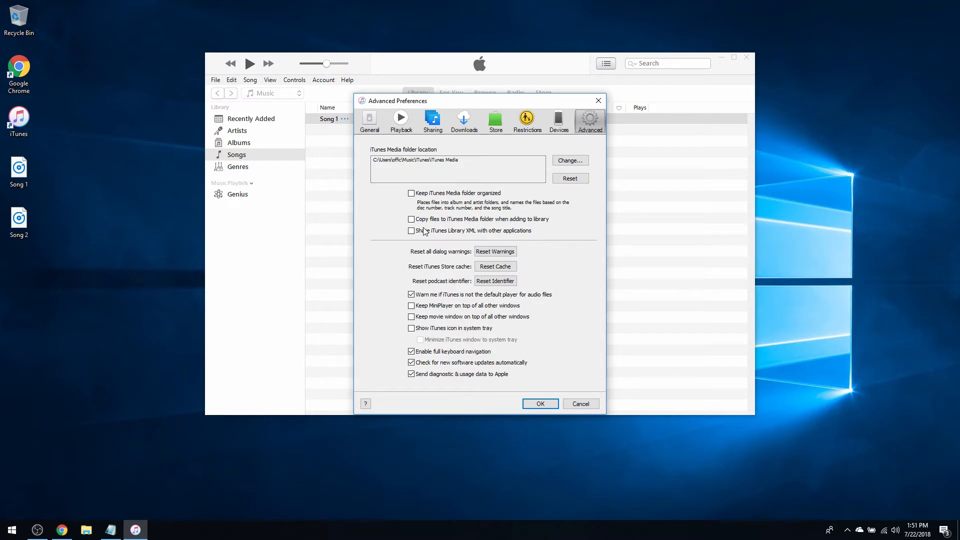
{"action": "left_click", "coordinate": [411, 219]}
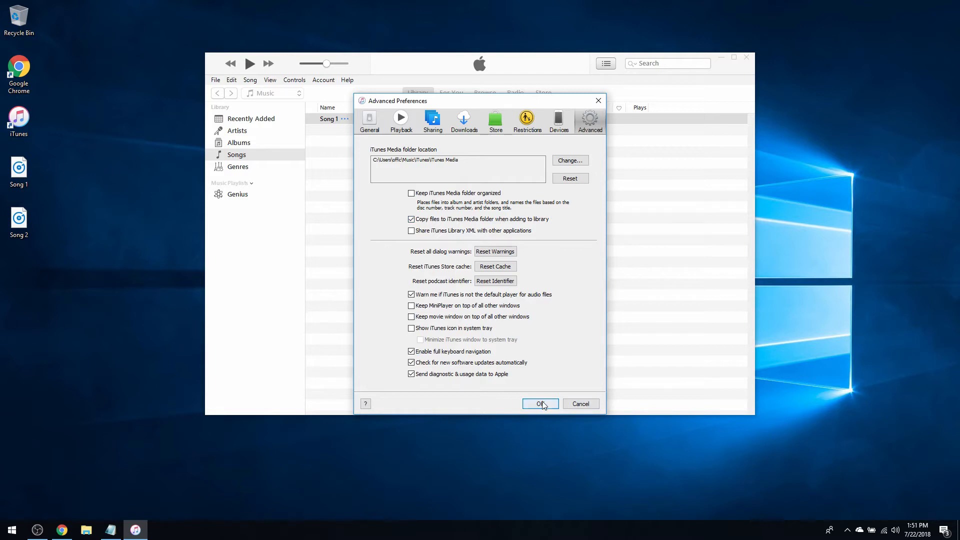
{"action": "left_click", "coordinate": [539, 403]}
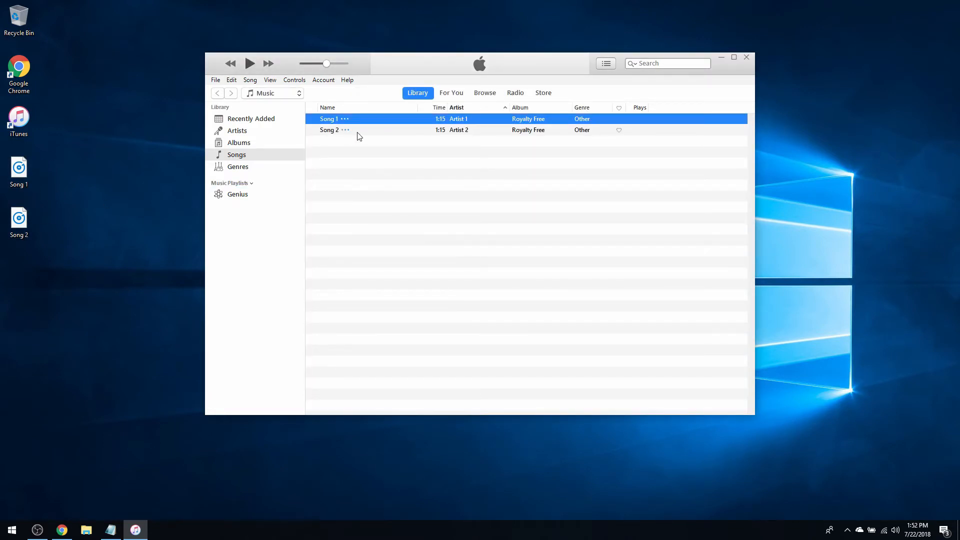
Step: Check Song 2's file location in Song Info confirms it sits in the iTunes Media folder
{"action": "right_click", "coordinate": [329, 130]}
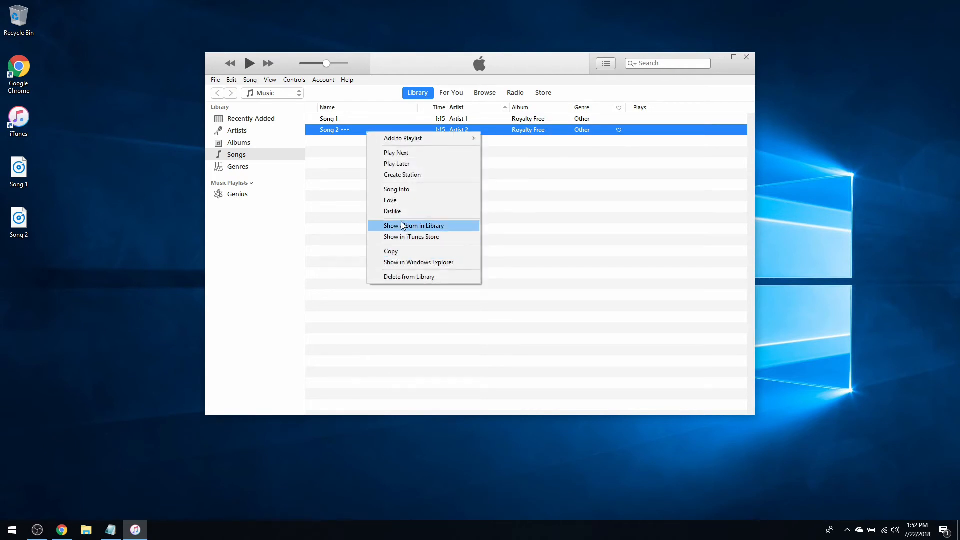
{"action": "left_click", "coordinate": [397, 189]}
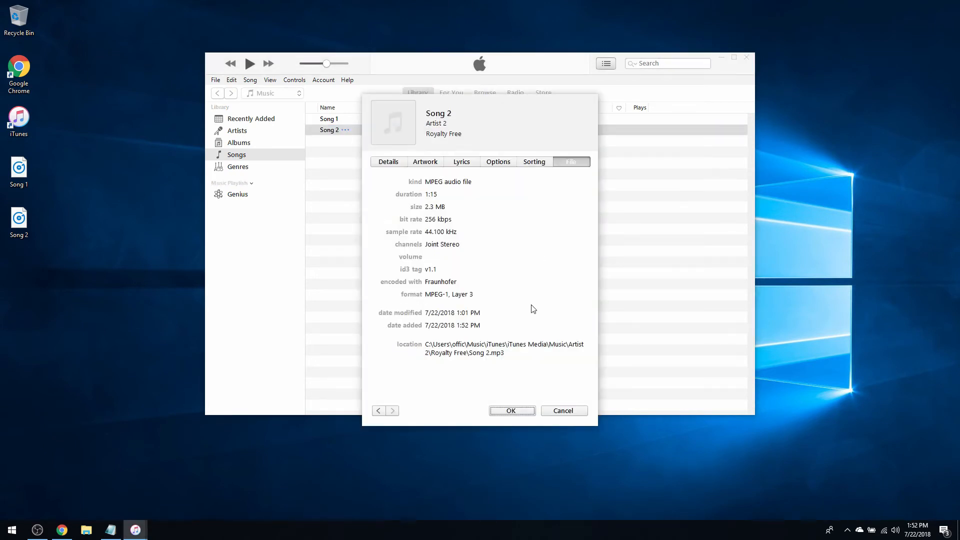
{"action": "mouse_move", "coordinate": [533, 357]}
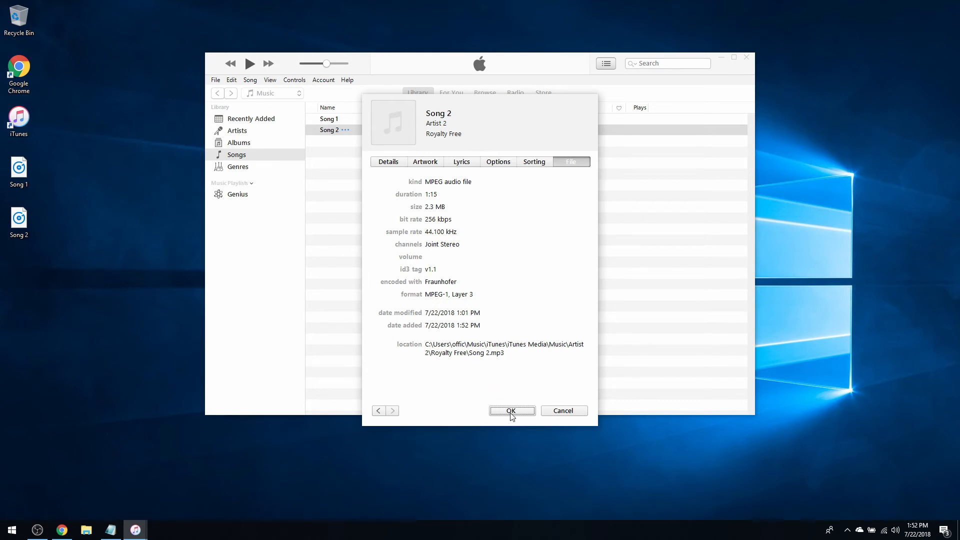
{"action": "left_click", "coordinate": [512, 410]}
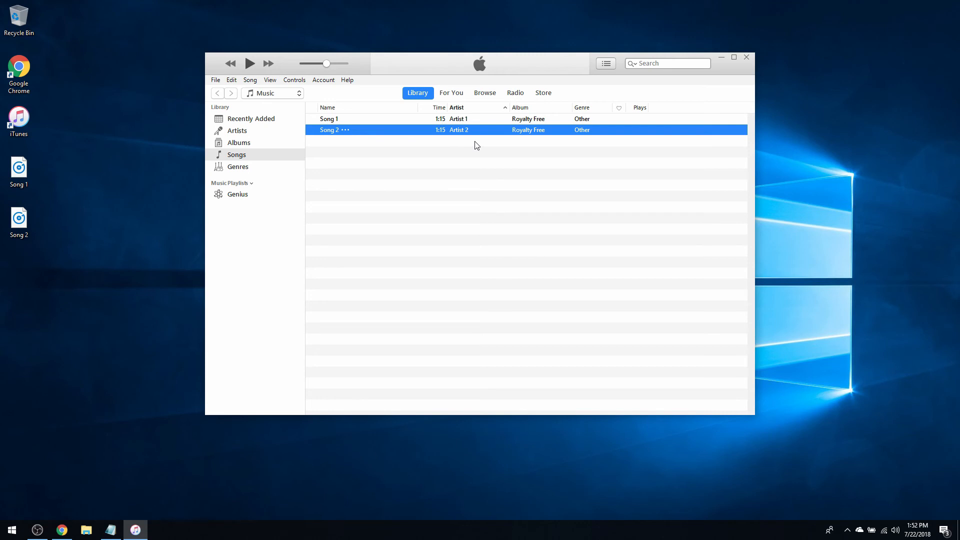
{"action": "mouse_move", "coordinate": [449, 149]}
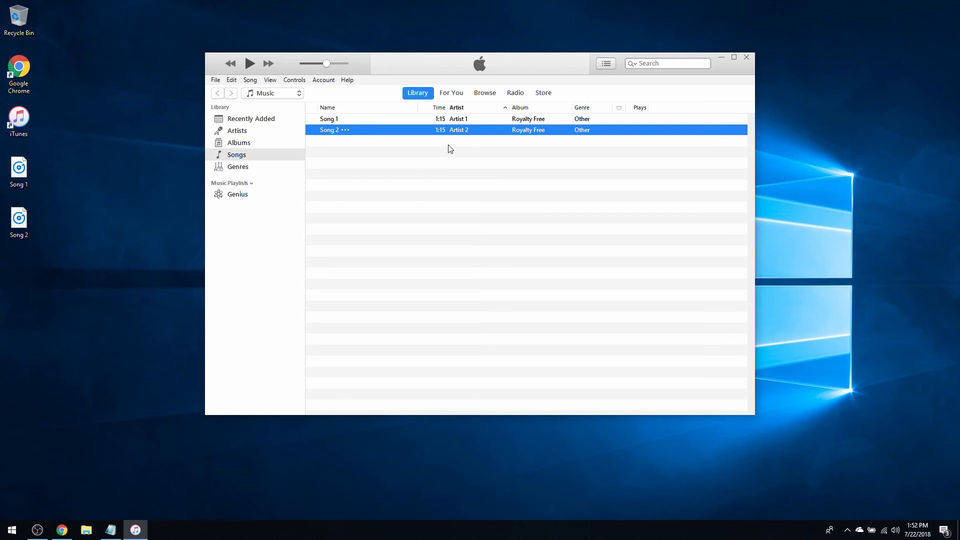
{"action": "mouse_move", "coordinate": [452, 175]}
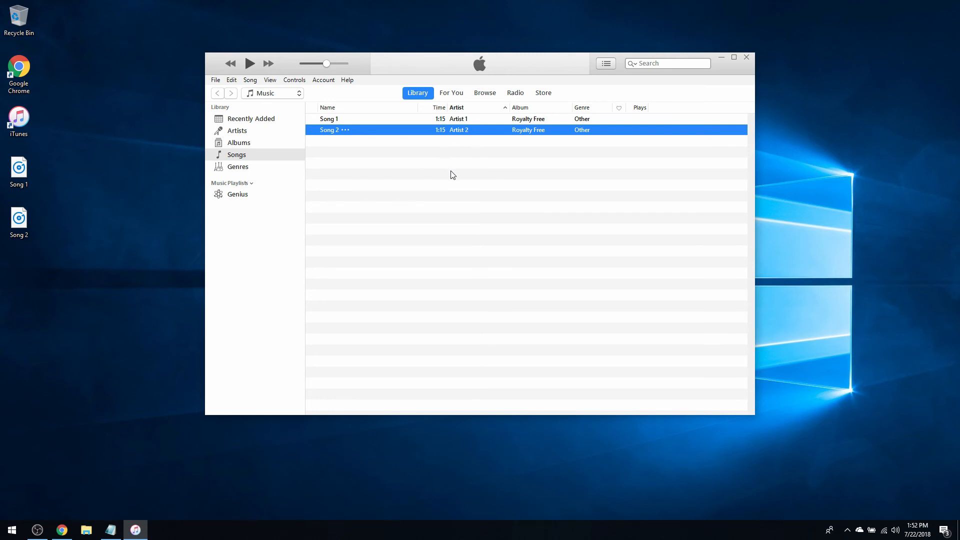
{"action": "mouse_move", "coordinate": [425, 127]}
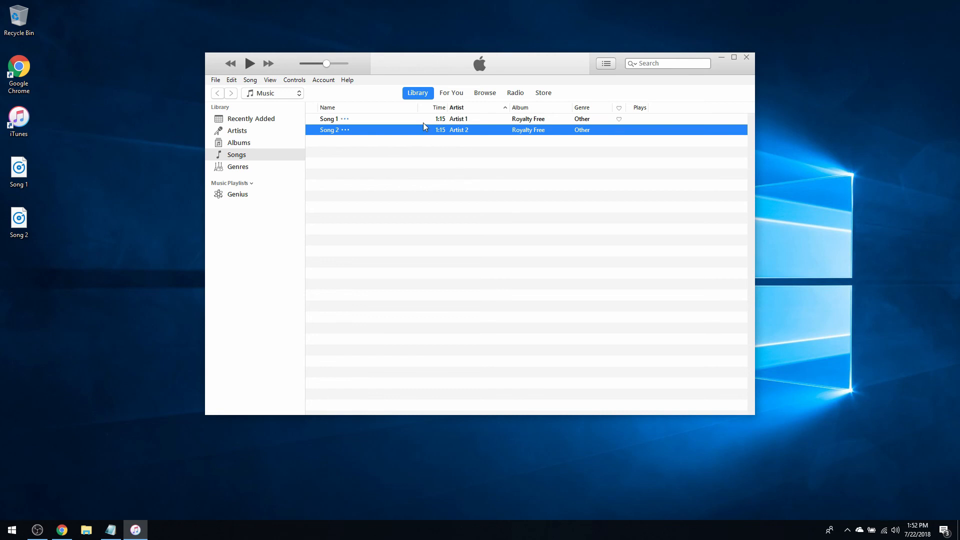